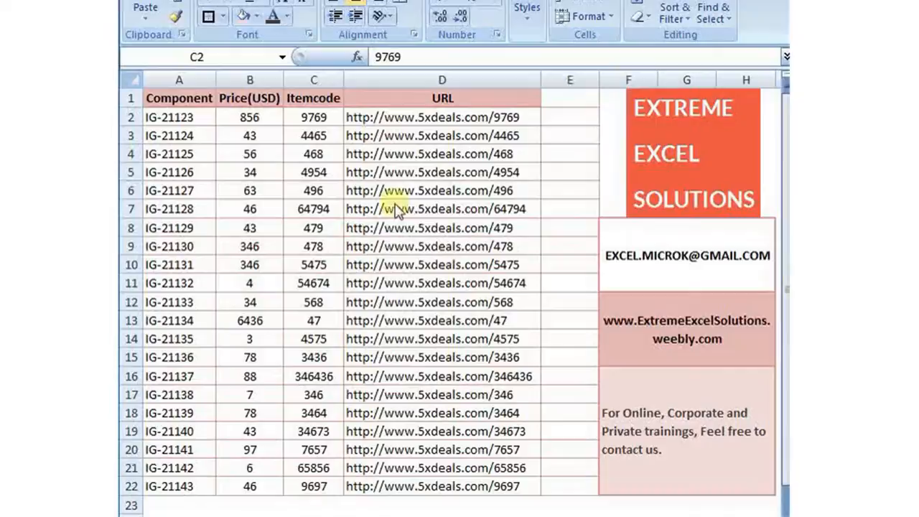
{"action": "mouse_move", "coordinate": [314, 117]}
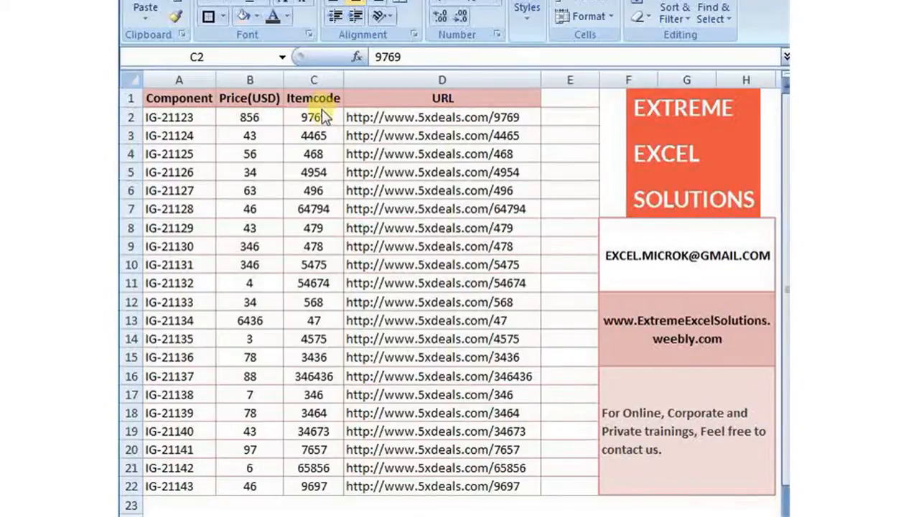
- Build a =HYPERLINK formula in E2 using item code C2 and fill it down to row 22
{"action": "left_click", "coordinate": [313, 118]}
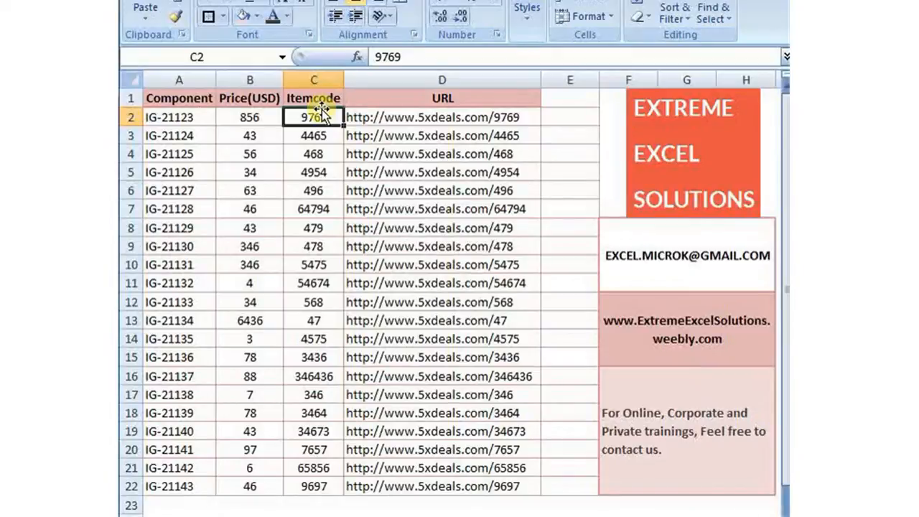
{"action": "left_click", "coordinate": [569, 117]}
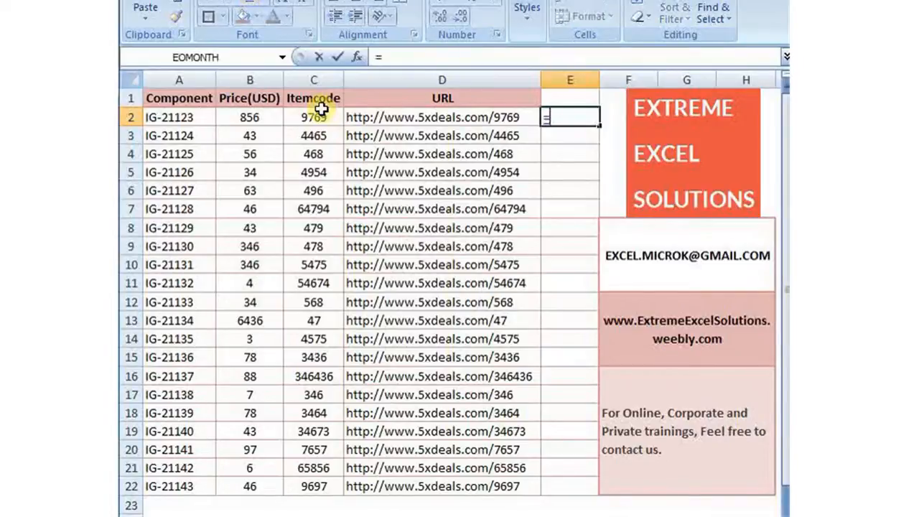
{"action": "type", "text": "=hyper"}
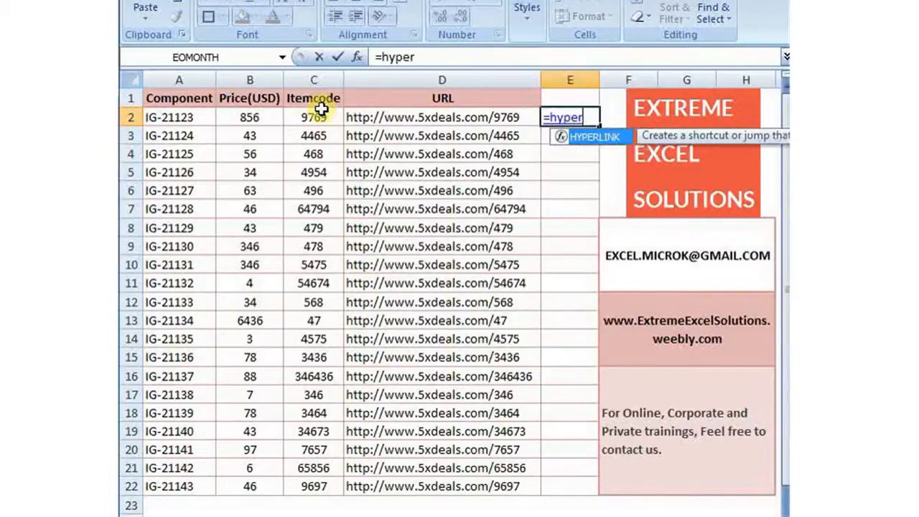
{"action": "type", "text": "link"}
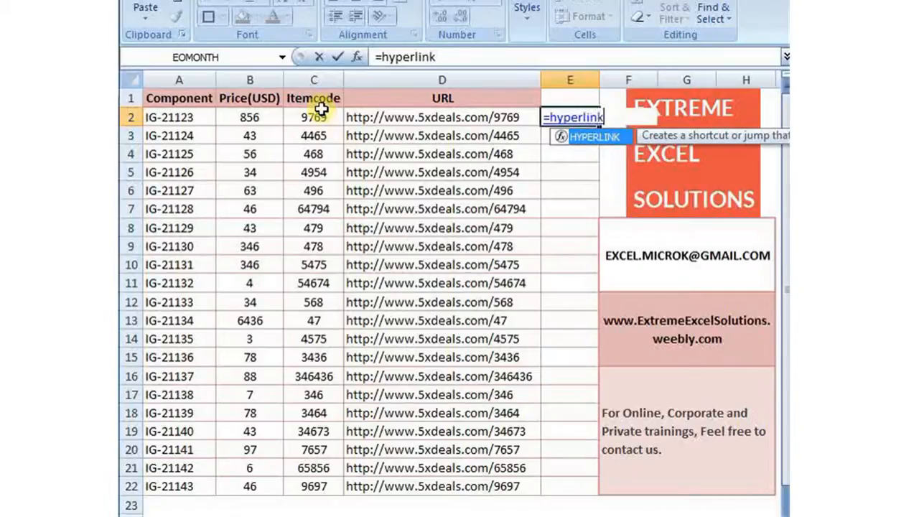
{"action": "type", "text": "(D2"}
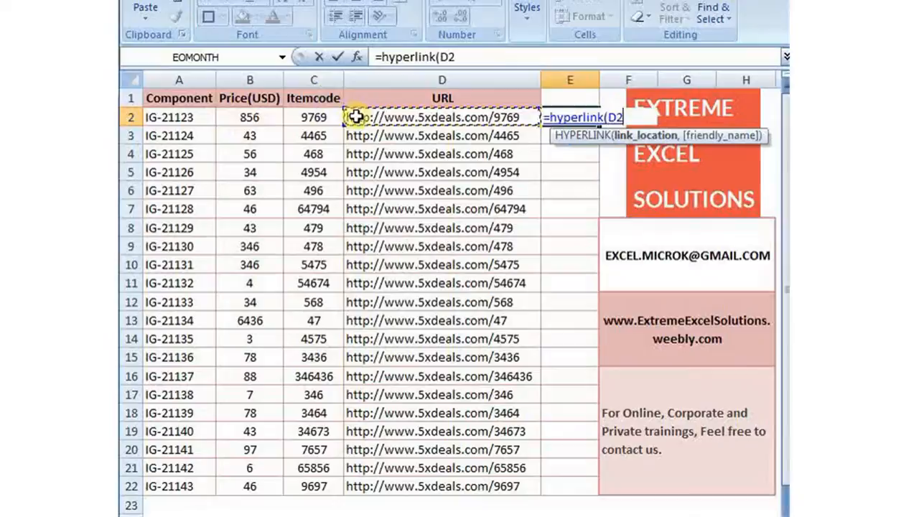
{"action": "left_click", "coordinate": [313, 117]}
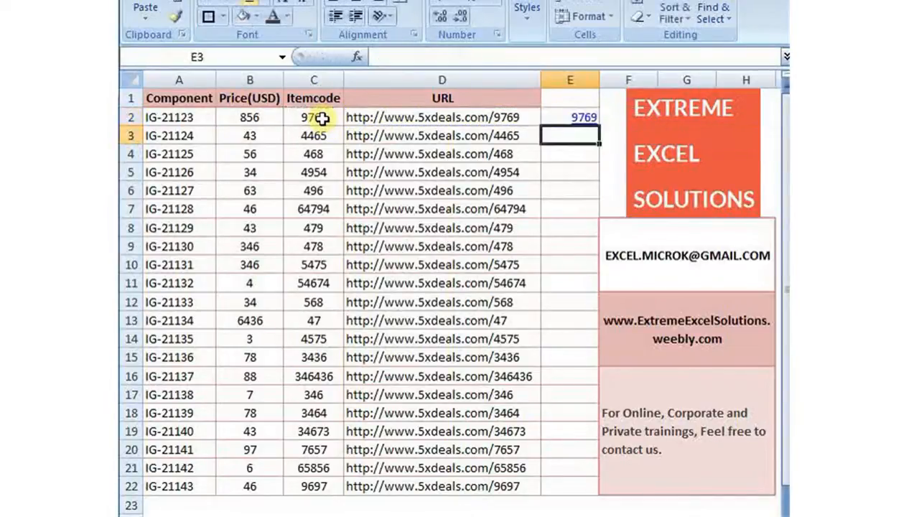
{"action": "left_click", "coordinate": [569, 117]}
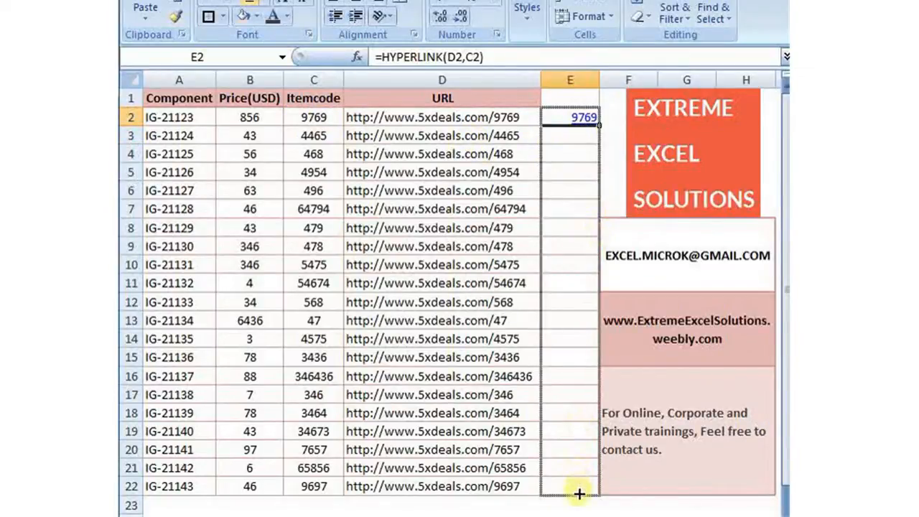
{"action": "left_click_drag", "start_coordinate": [578, 126], "coordinate": [579, 492]}
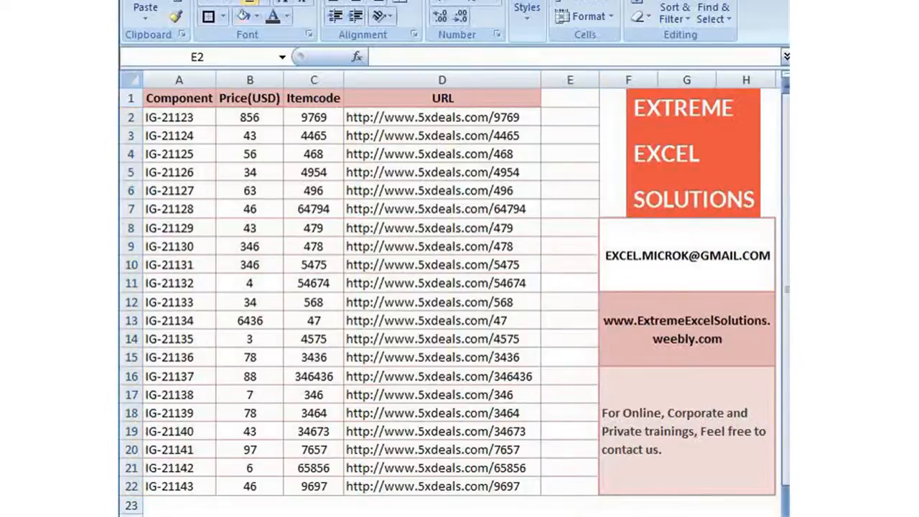
- In the VBA editor, start Sub microk_addhyperlink with a For i loop closed by Next
{"action": "key", "text": "Alt+F11"}
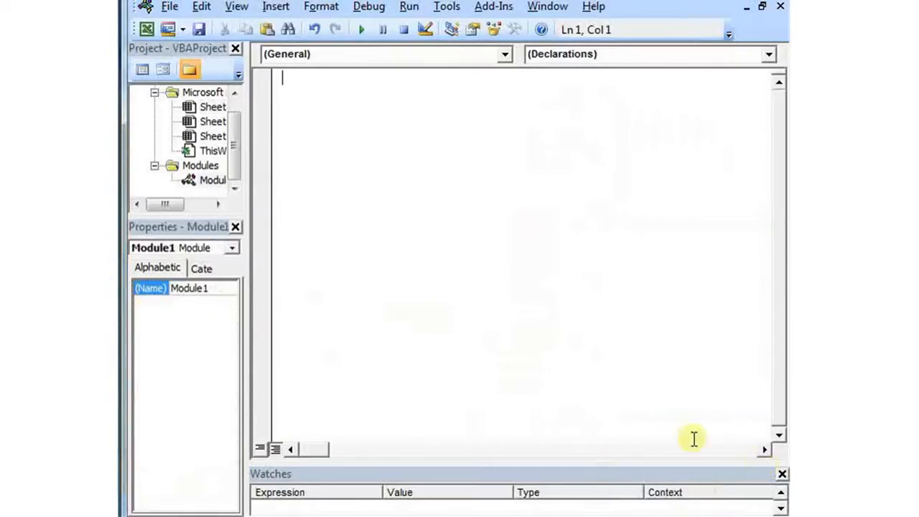
{"action": "type", "text": "s"}
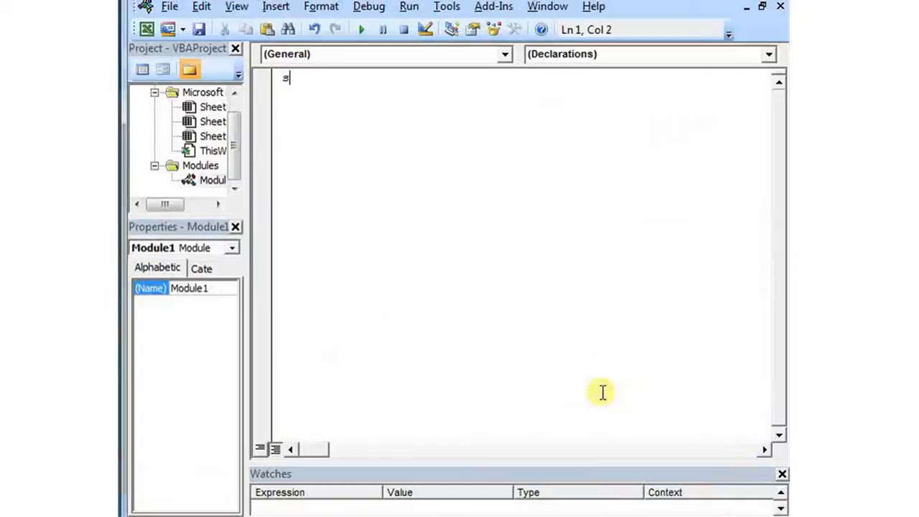
{"action": "type", "text": "ub microk_("}
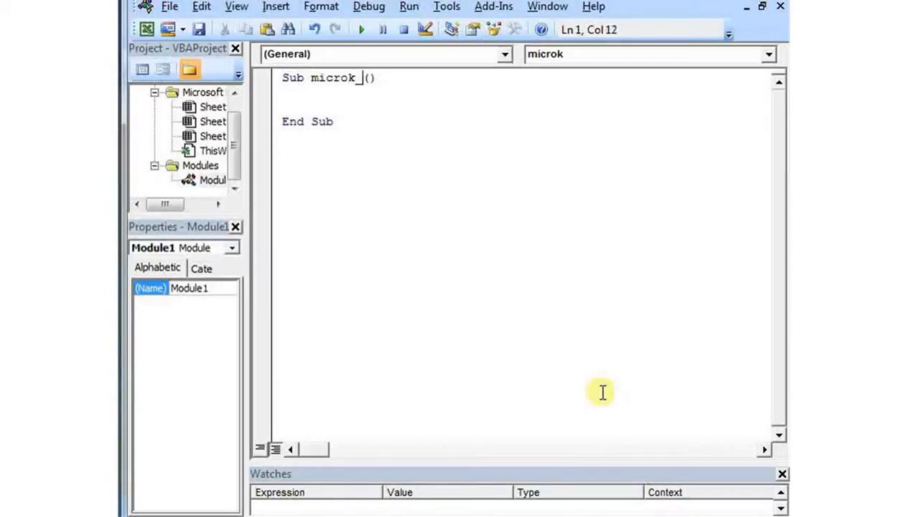
{"action": "type", "text": "addhy"}
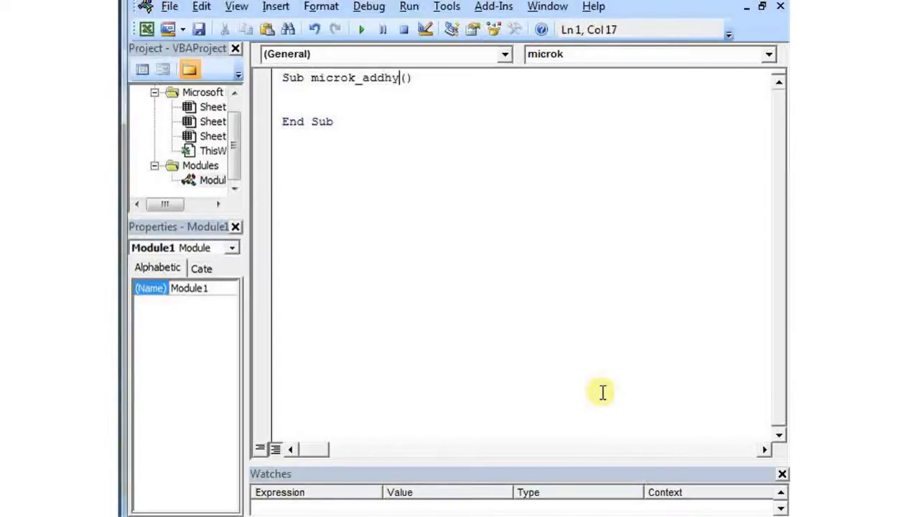
{"action": "type", "text": "perlink"}
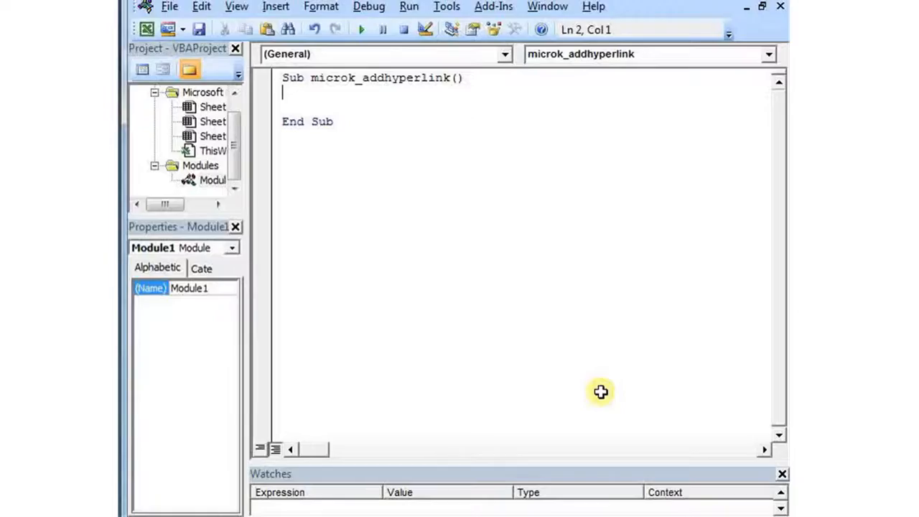
{"action": "type", "text": "f"}
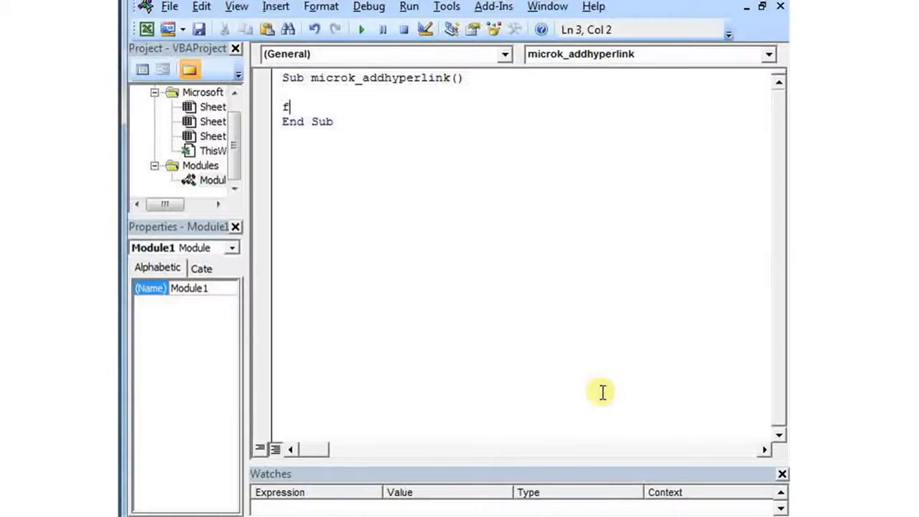
{"action": "type", "text": "or i=1"}
{"action": "type", "text": "Ne"}
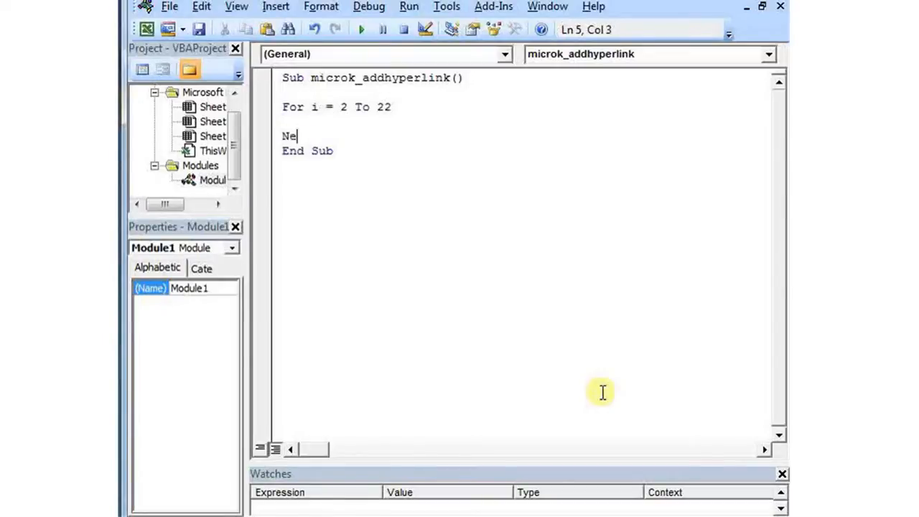
{"action": "type", "text": "xt"}
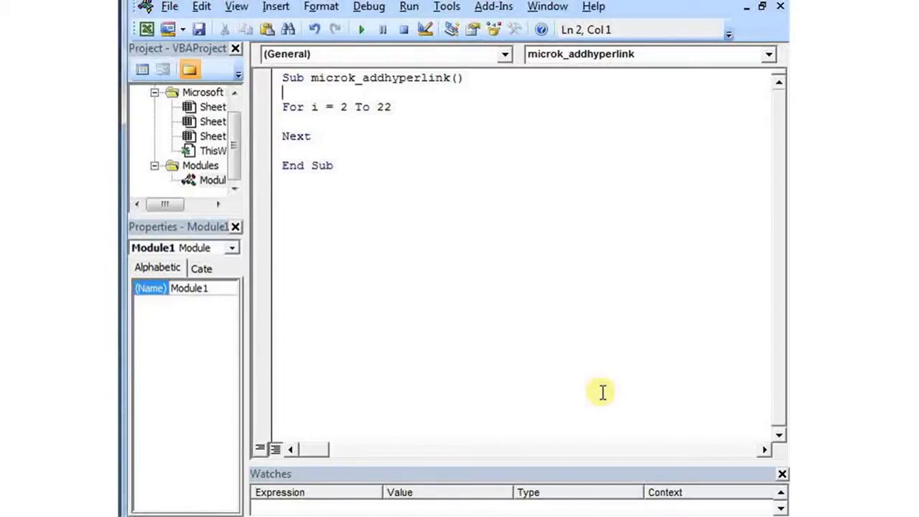
- Add Range("C2").Select and complete the loop header For i = 2 To 22
{"action": "type", "text": "range(\""}
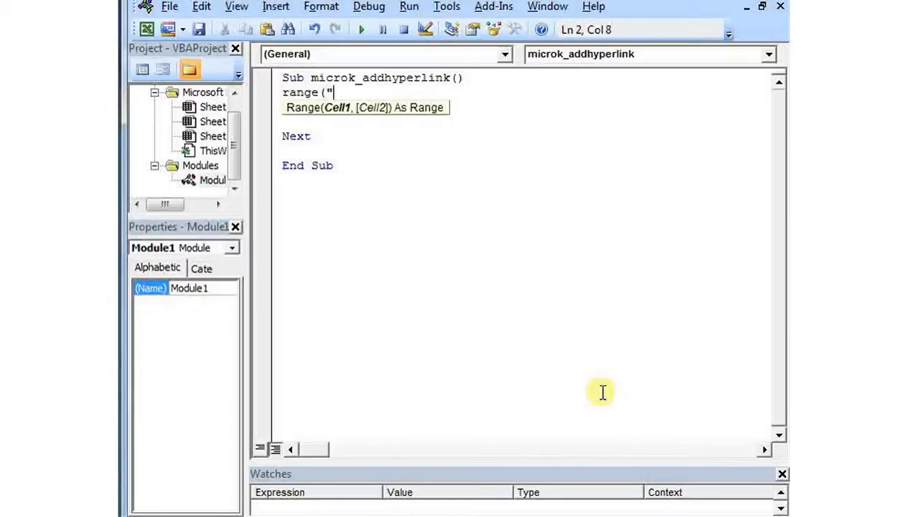
{"action": "type", "text": "C2\")"}
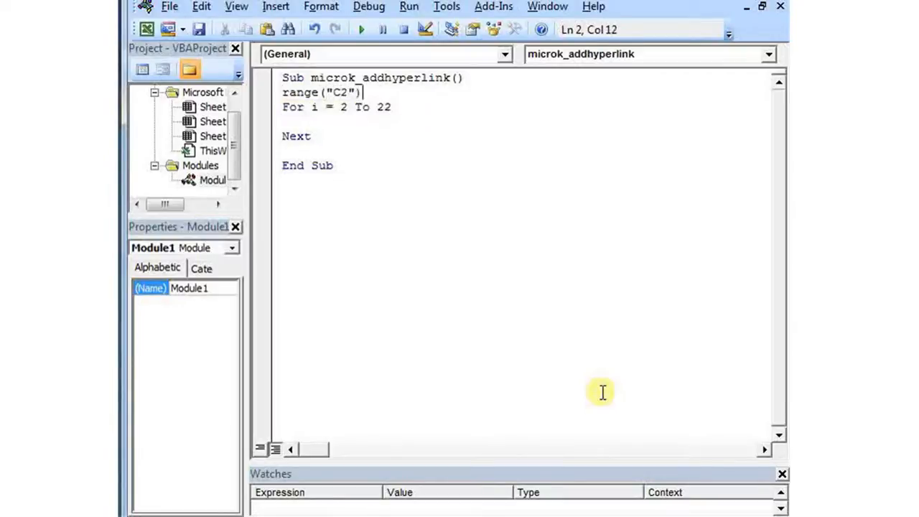
{"action": "type", "text": ".select"}
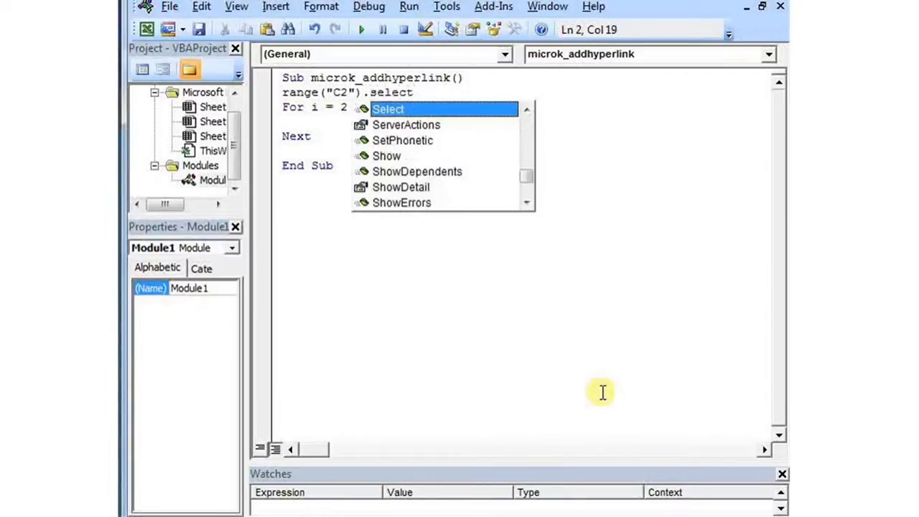
{"action": "type", "text": "To 22"}
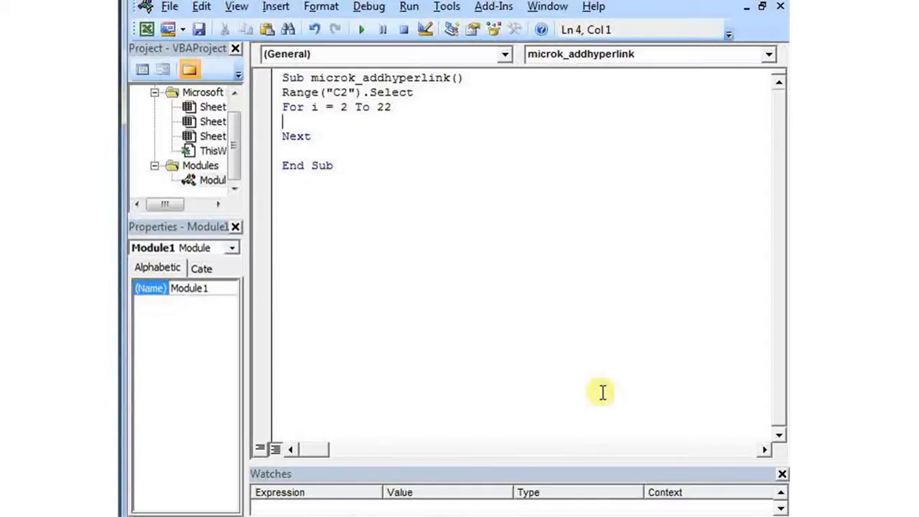
- Begin the ActiveCell.Hyperlinks.Add line with Anchor:=Selection and an Adress: argument
{"action": "type", "text": "Ac"}
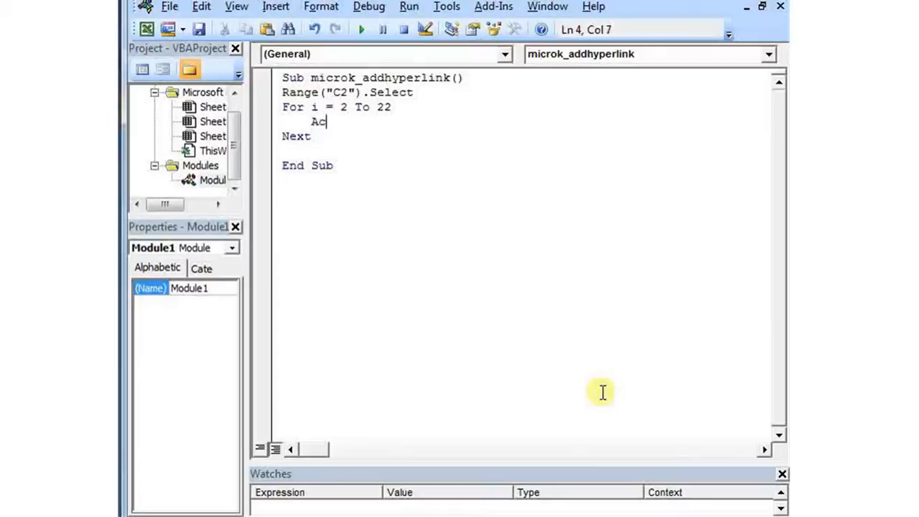
{"action": "type", "text": "tivecell."}
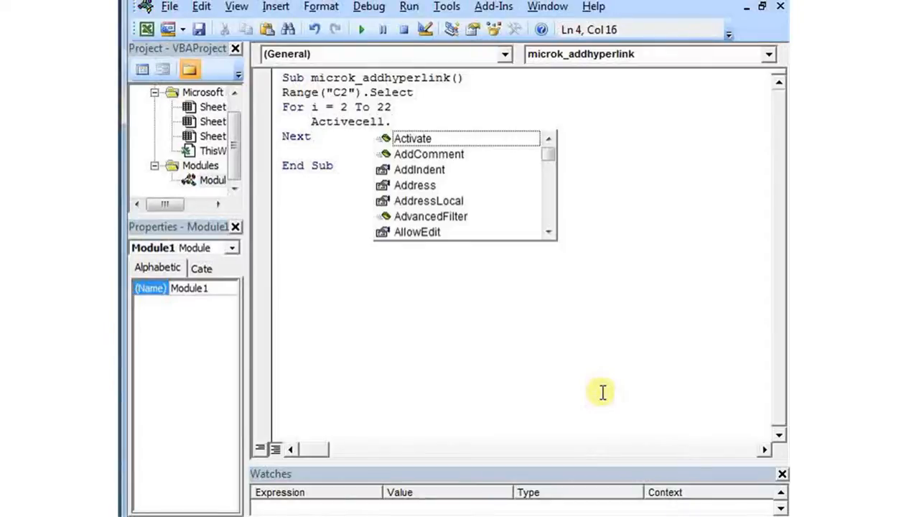
{"action": "type", "text": "hy"}
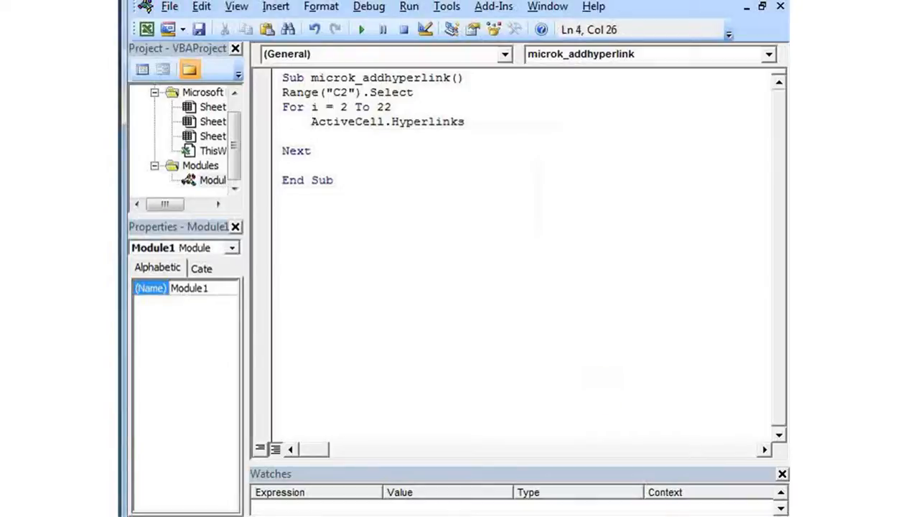
{"action": "type", "text": ".add"}
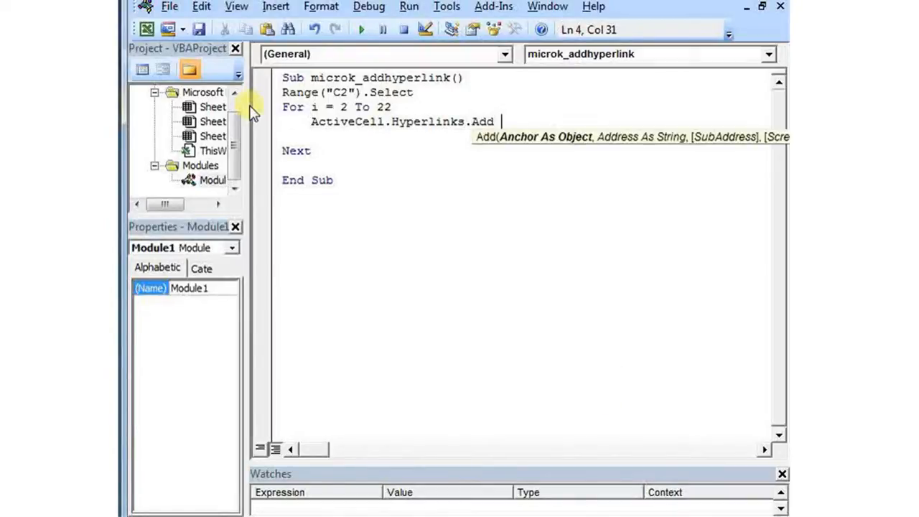
{"action": "type", "text": "Anch"}
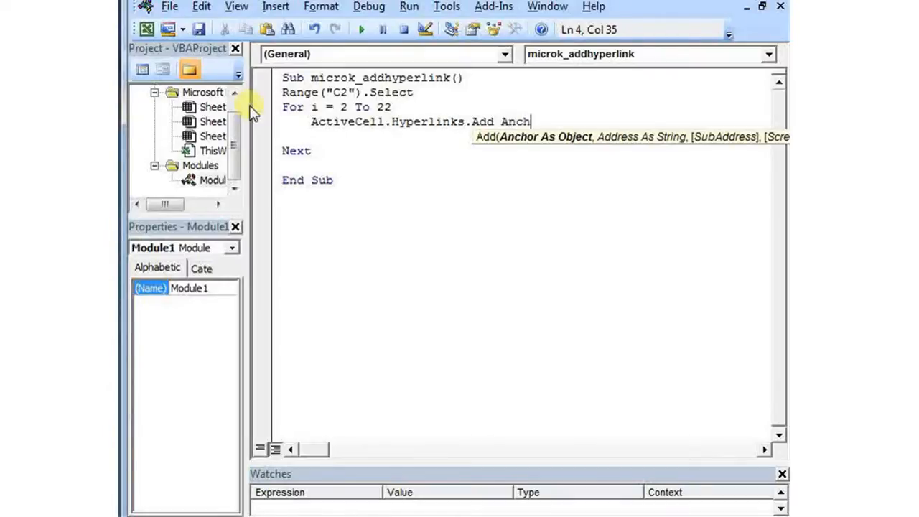
{"action": "type", "text": "or:"}
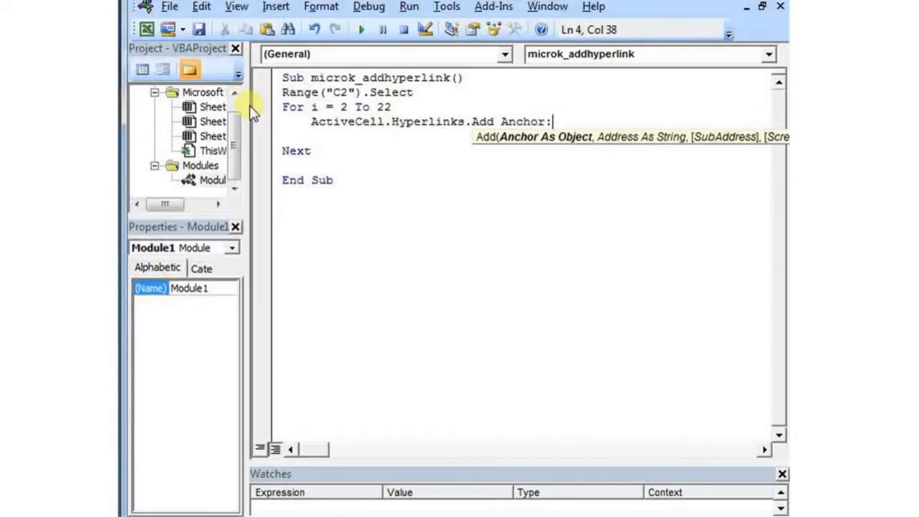
{"action": "type", "text": "=Selectio,"}
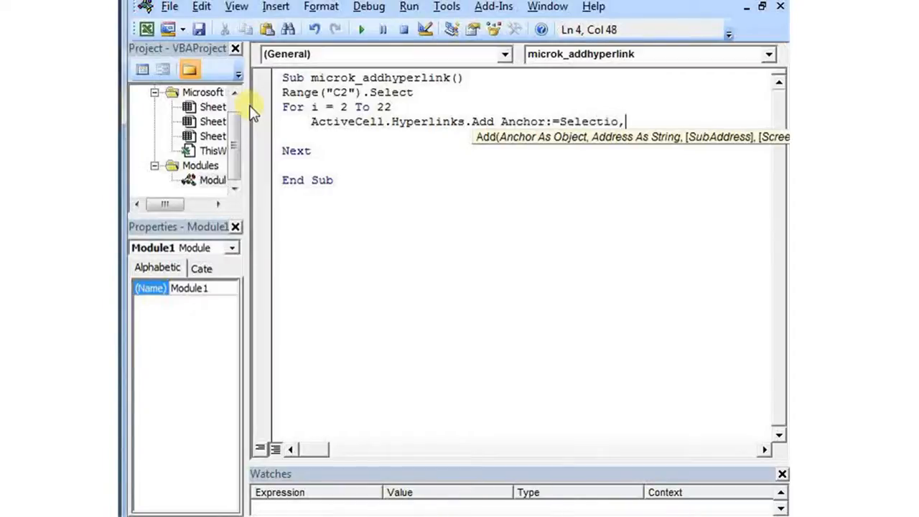
{"action": "type", "text": "n"}
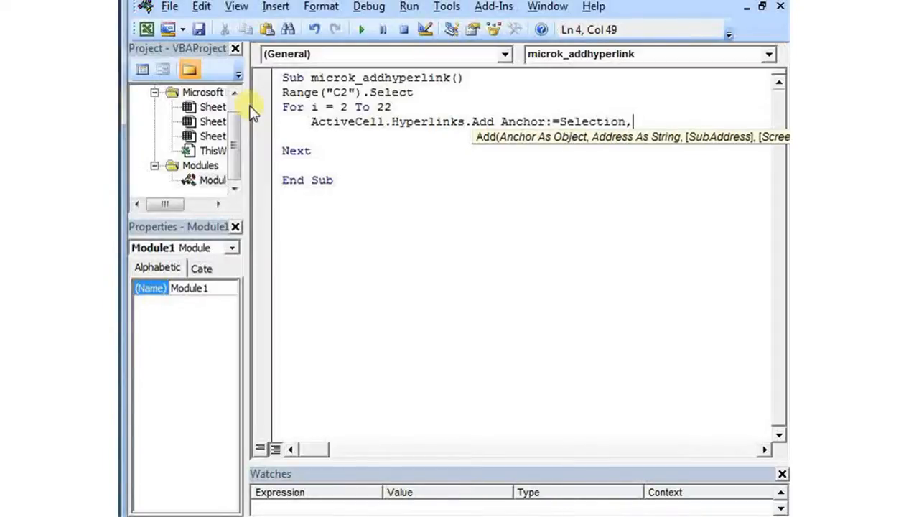
{"action": "type", "text": "Adr"}
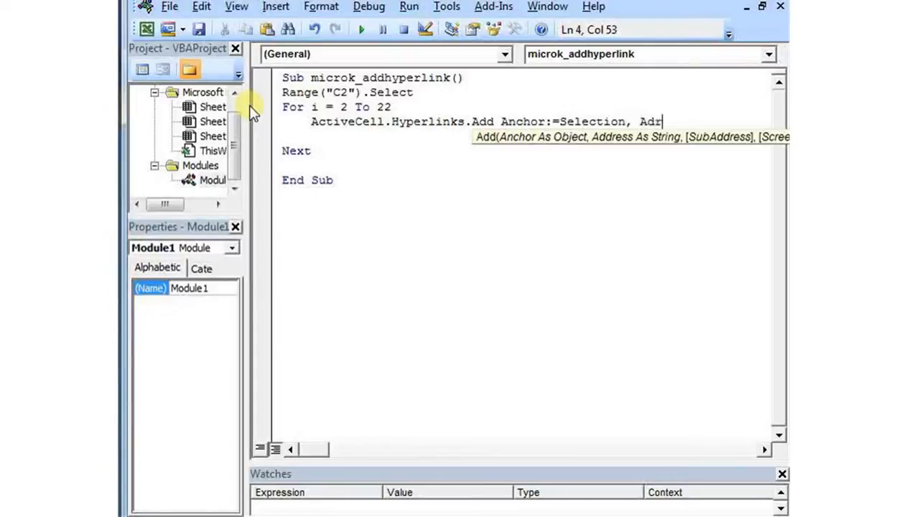
{"action": "type", "text": "ess:"}
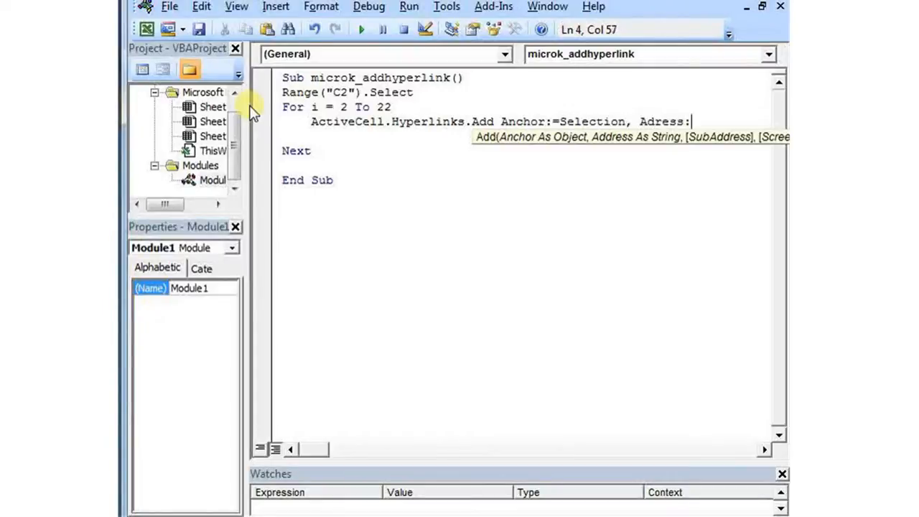
{"action": "type", "text": ":"}
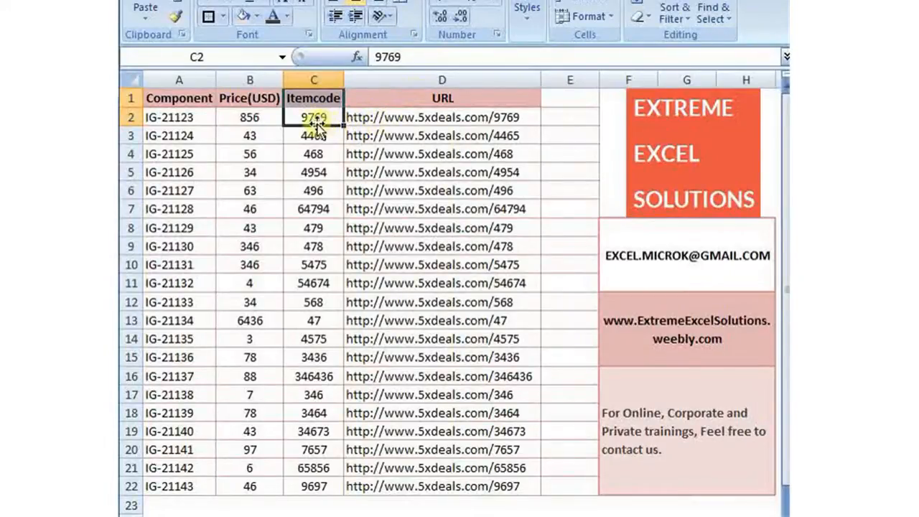
{"action": "mouse_move", "coordinate": [323, 115]}
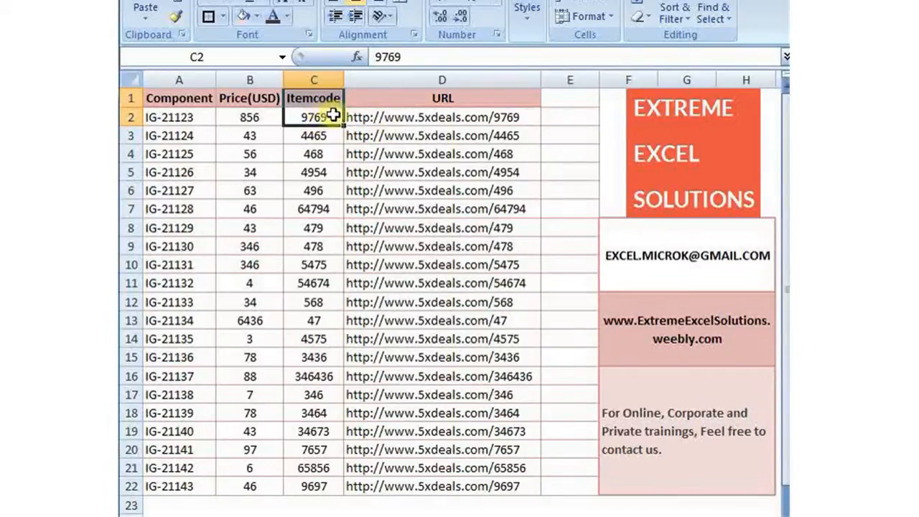
{"action": "mouse_move", "coordinate": [386, 119]}
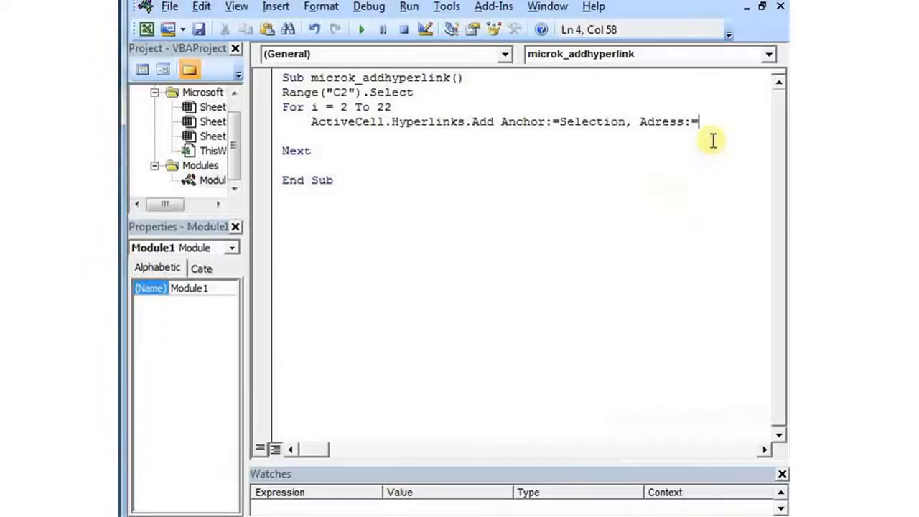
- Set the address argument to ActiveCell.Offset(0,1).Value and begin the next code line
{"action": "type", "text": "Active"}
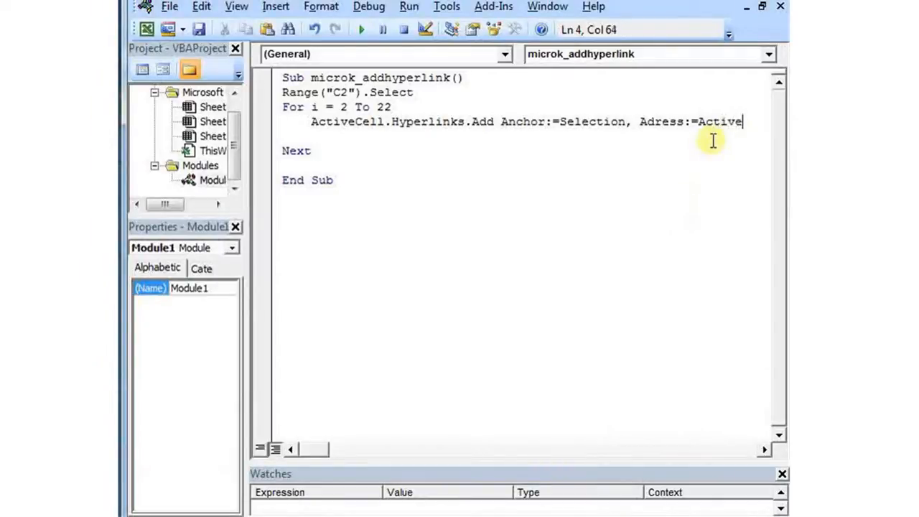
{"action": "type", "text": "cell"}
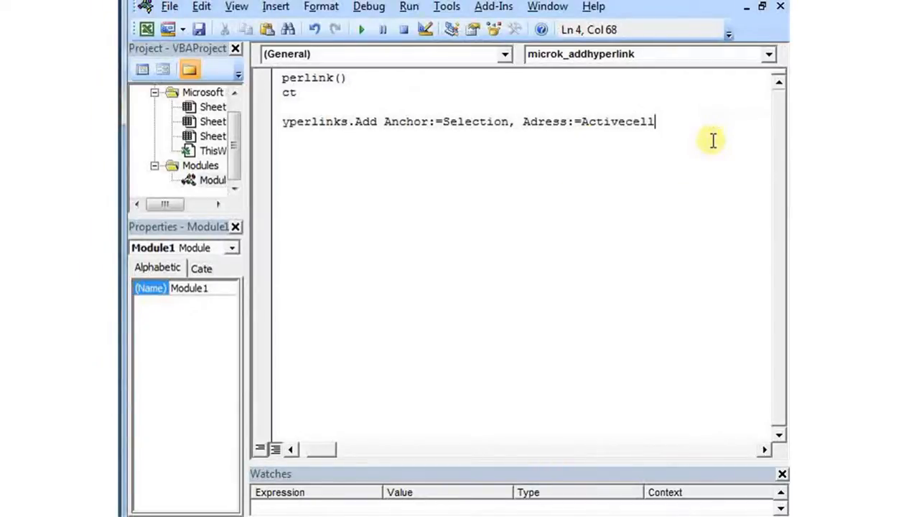
{"action": "type", "text": ".offse"}
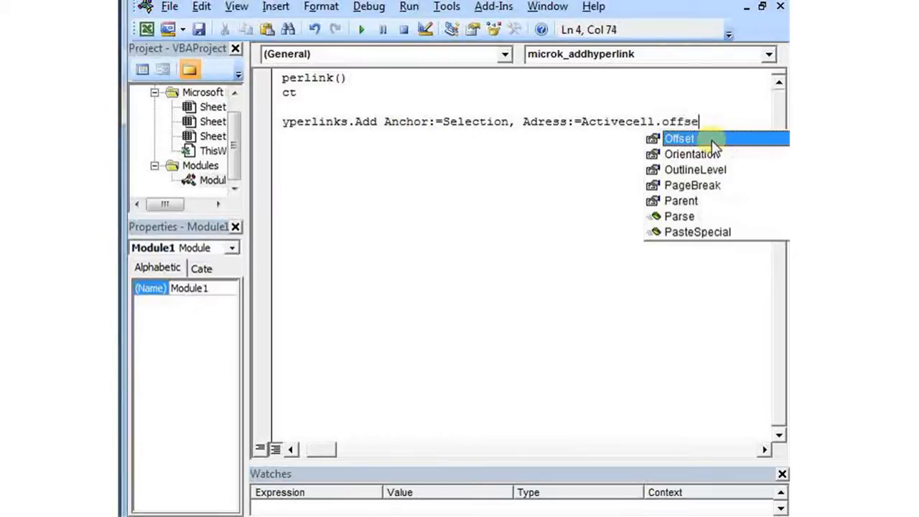
{"action": "type", "text": "(0"}
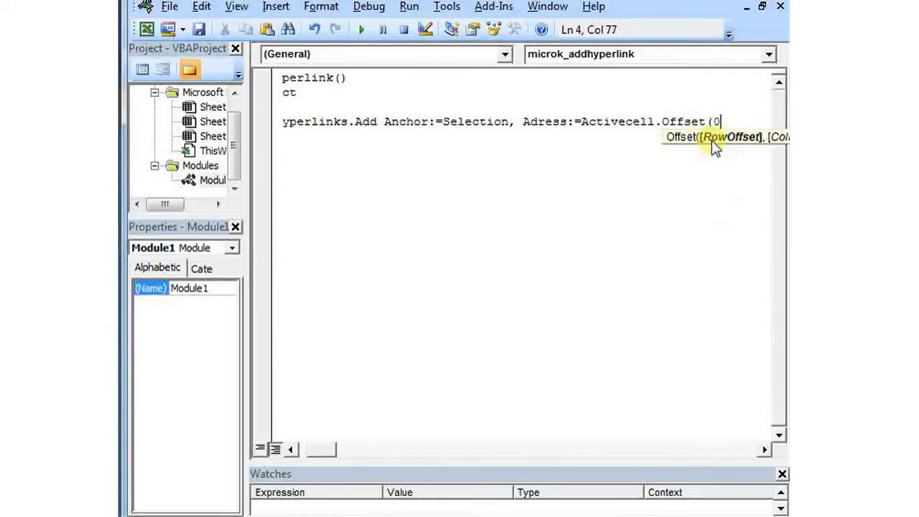
{"action": "type", "text": ",1)"}
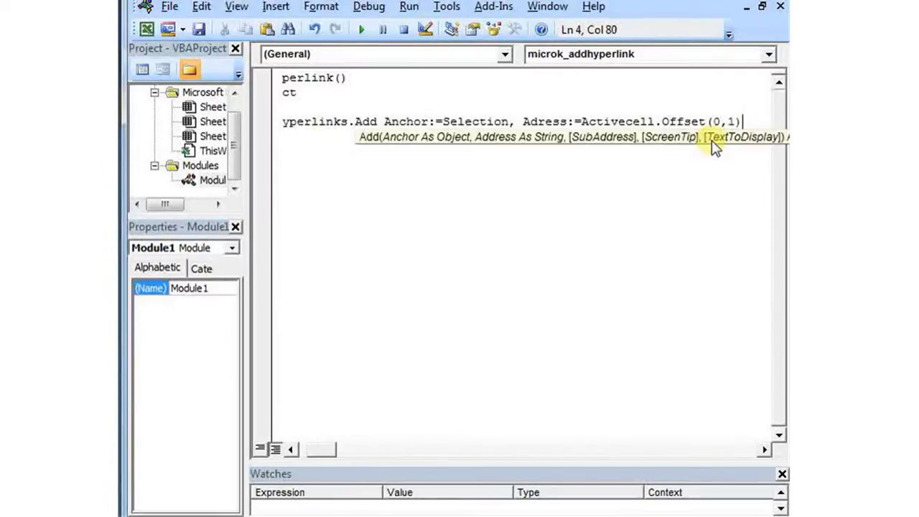
{"action": "type", "text": ".value"}
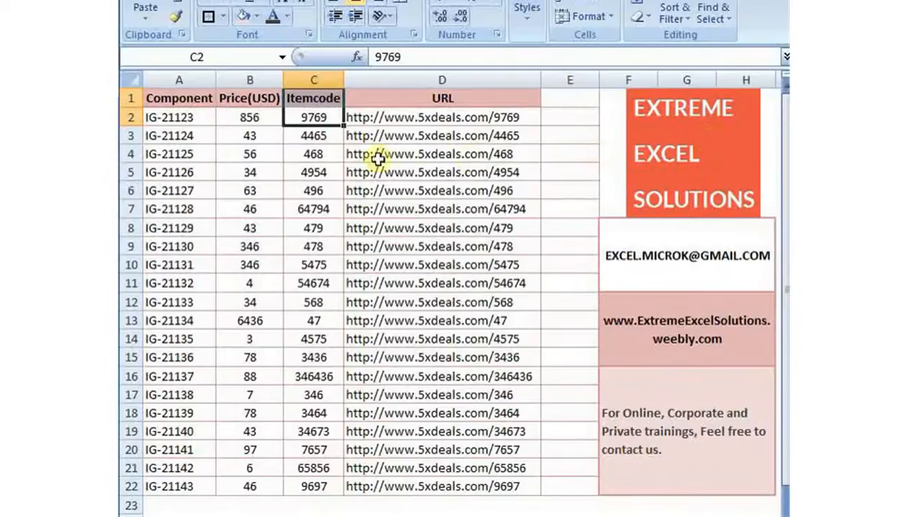
{"action": "key", "text": "alt+tab"}
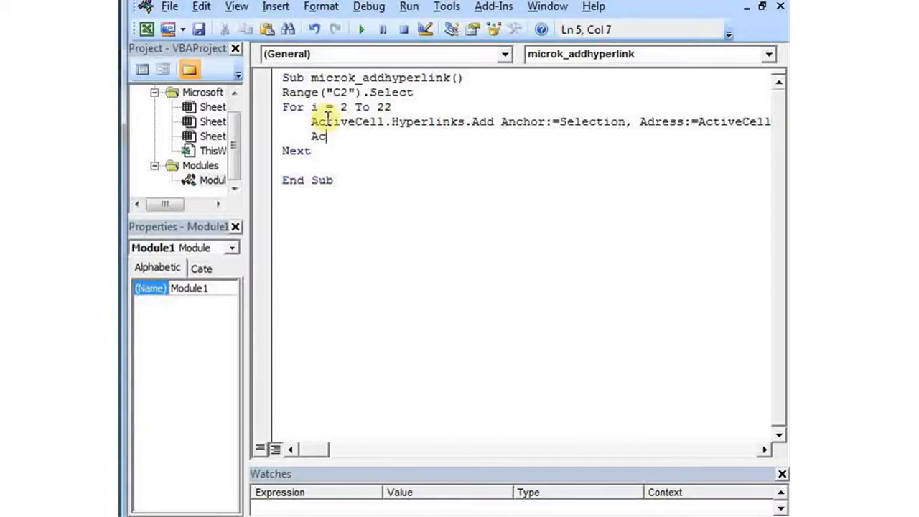
- Add ActiveCell.Offset(1,0).Select as the loop's second line and go back to the worksheet
{"action": "type", "text": "tivecell.Offset("}
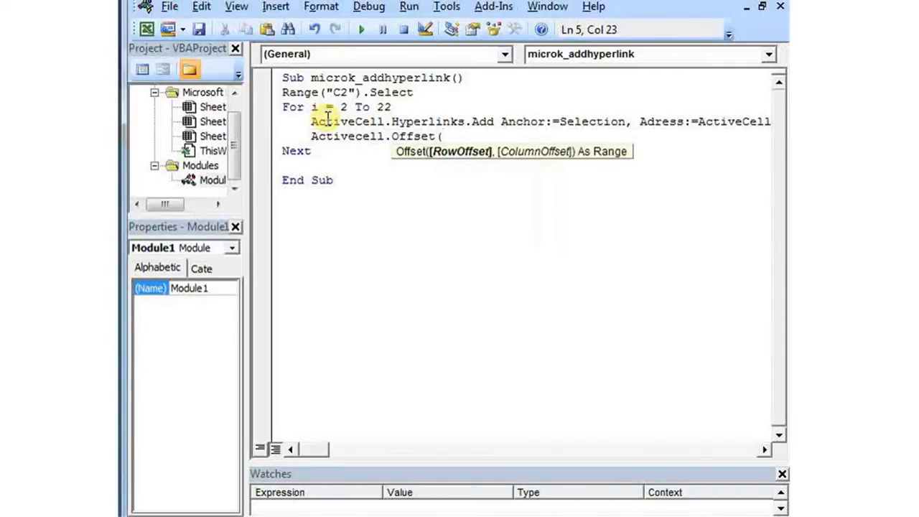
{"action": "type", "text": "1,"}
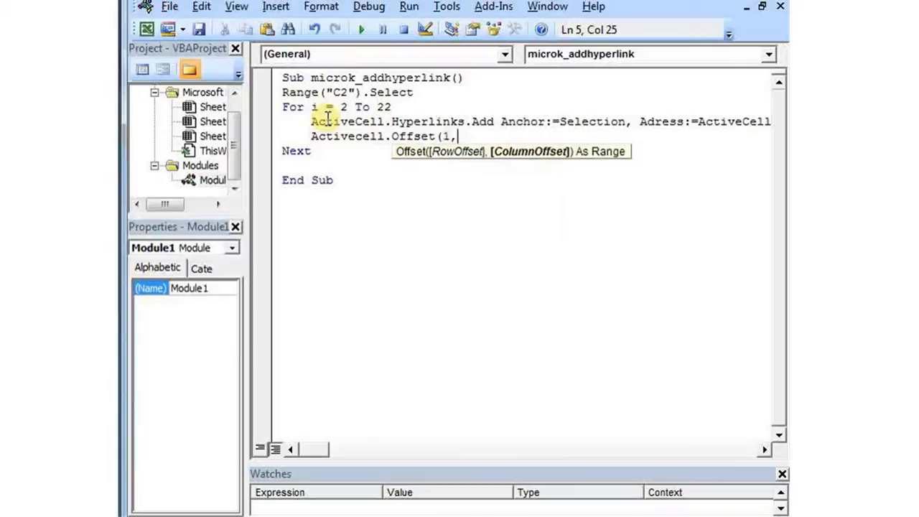
{"action": "type", "text": "0)"}
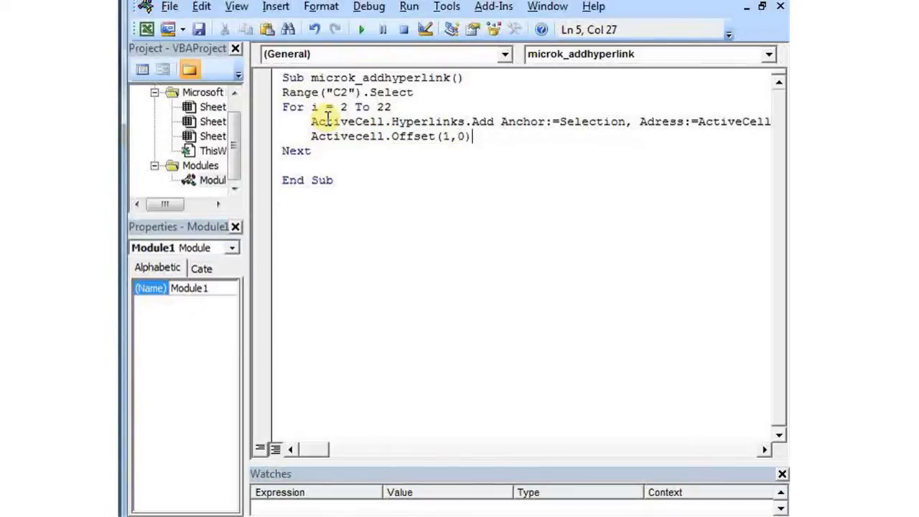
{"action": "type", "text": "."}
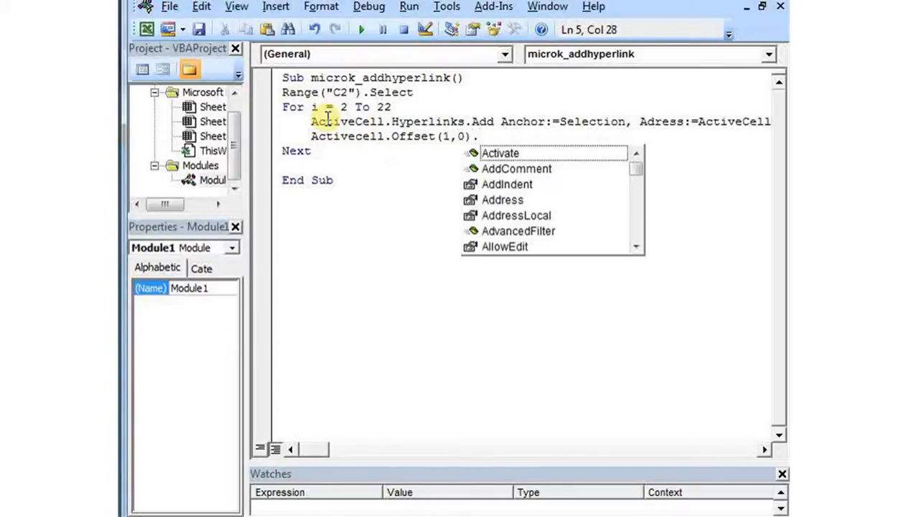
{"action": "type", "text": ".select"}
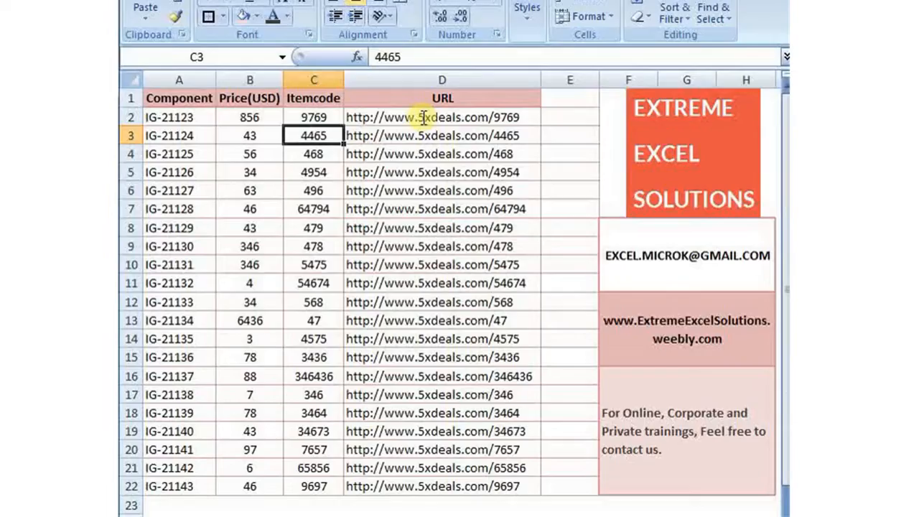
{"action": "key", "text": "alt+tab"}
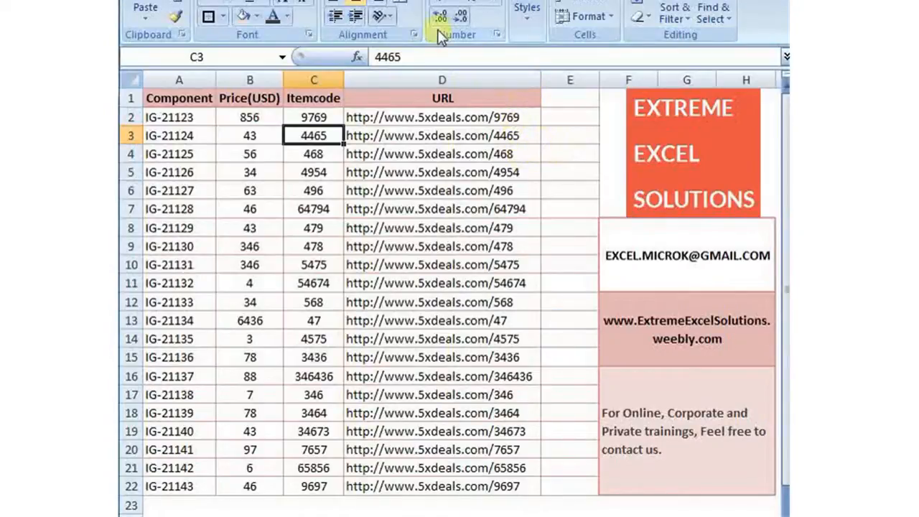
{"action": "mouse_move", "coordinate": [440, 35]}
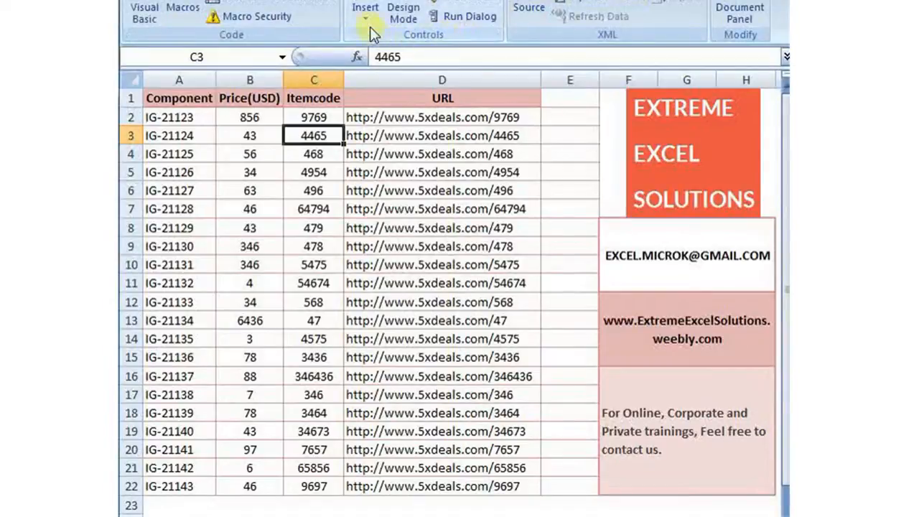
- Place a Form Controls button on the sheet and assign it the microk_addhyperlink macro
{"action": "left_click", "coordinate": [365, 11]}
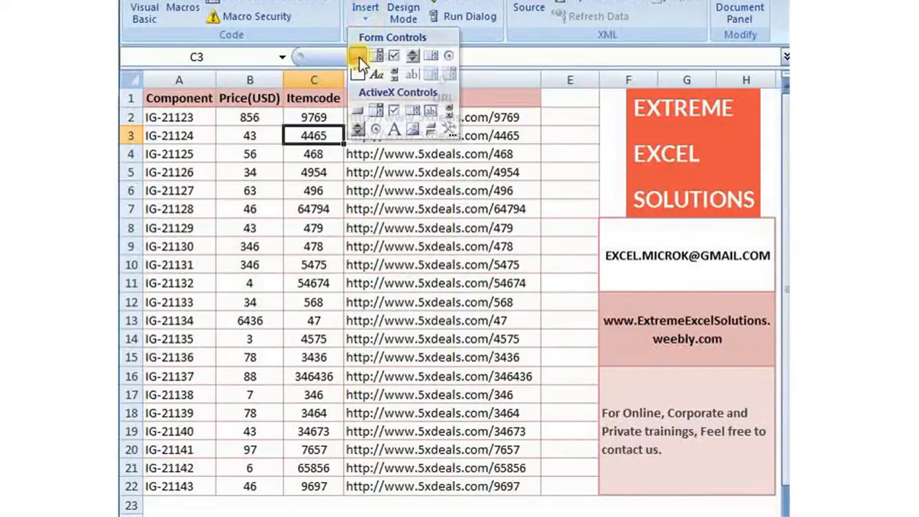
{"action": "left_click", "coordinate": [359, 55]}
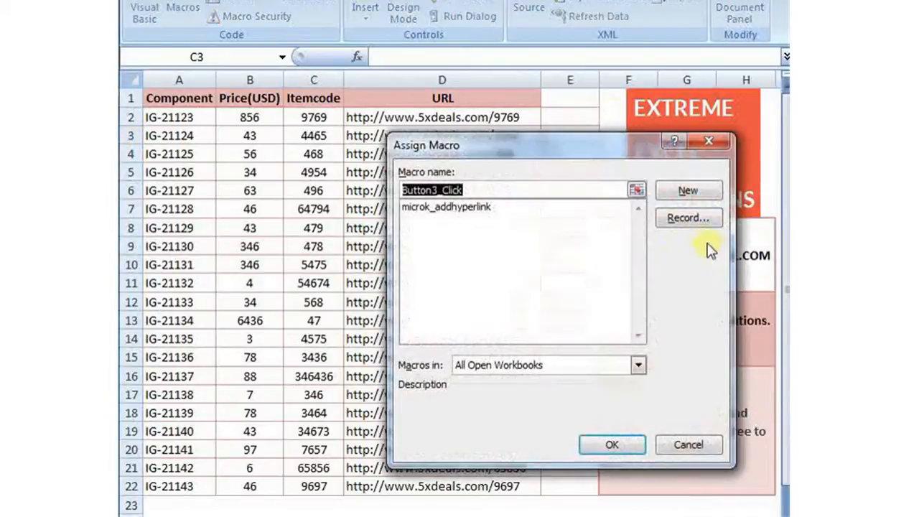
{"action": "left_click", "coordinate": [611, 445]}
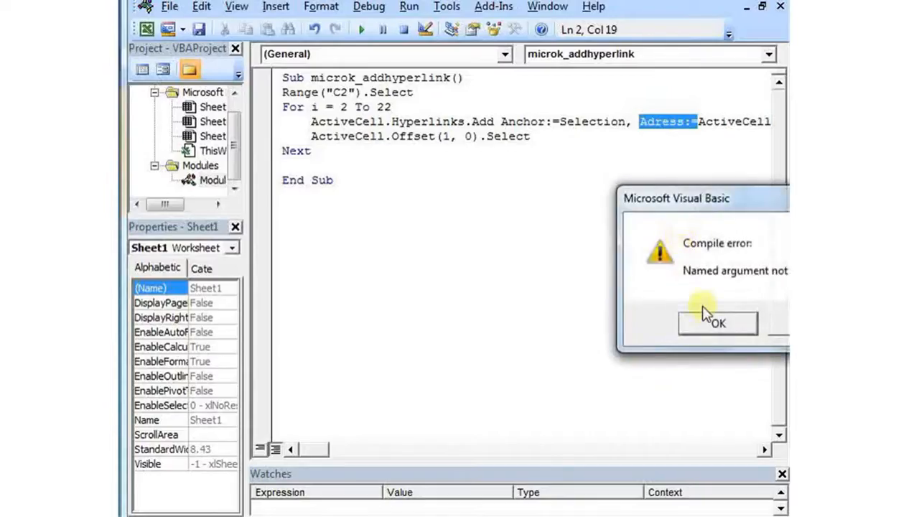
- Dismiss the 'Adress' compile error and reset the paused macro
{"action": "left_click", "coordinate": [716, 322]}
{"action": "type", "text": "d"}
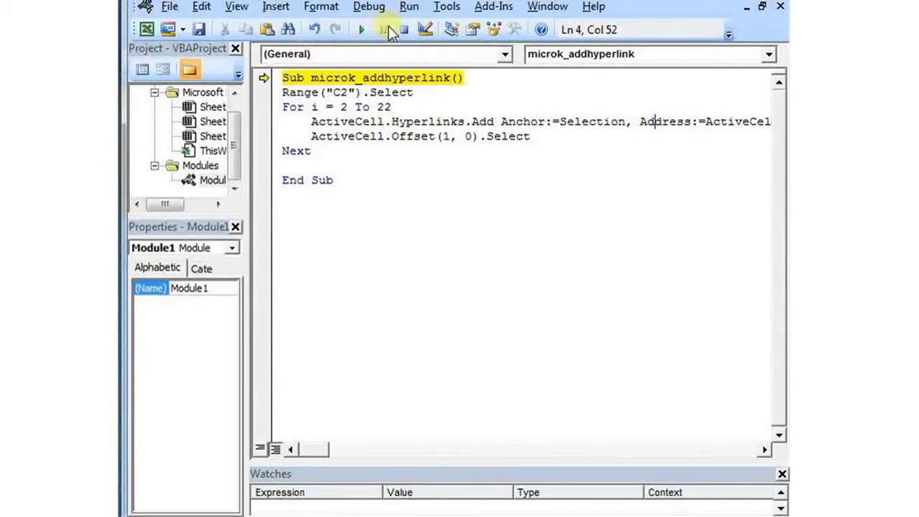
{"action": "left_click", "coordinate": [384, 30]}
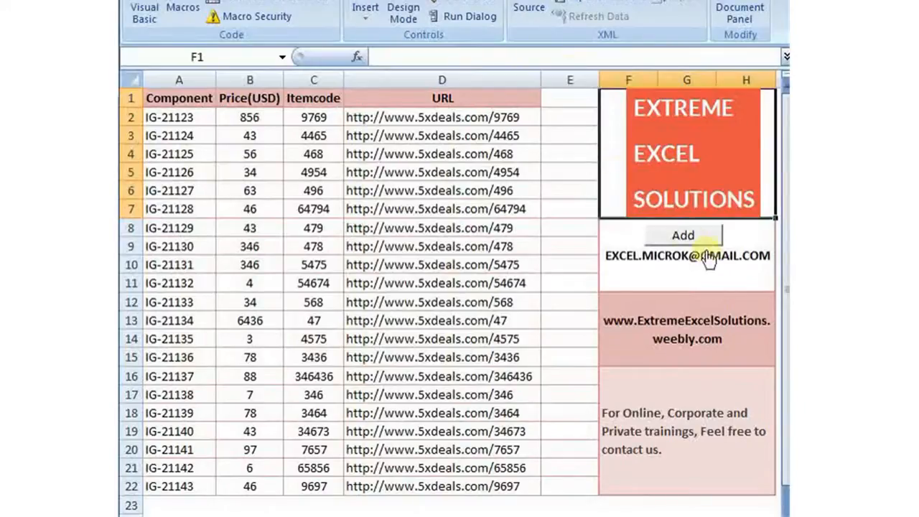
- Run the macro from the Add button to hyperlink item codes C2:C22
{"action": "left_click", "coordinate": [683, 236]}
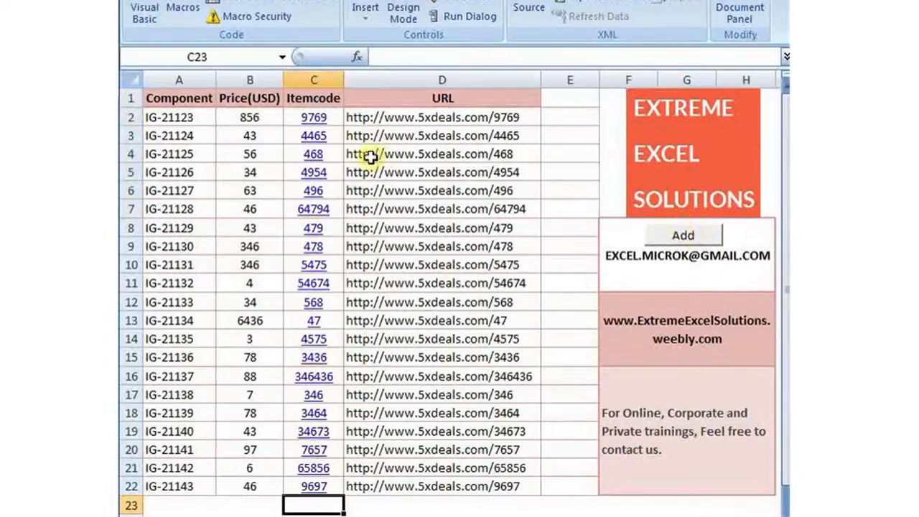
{"action": "mouse_move", "coordinate": [366, 191]}
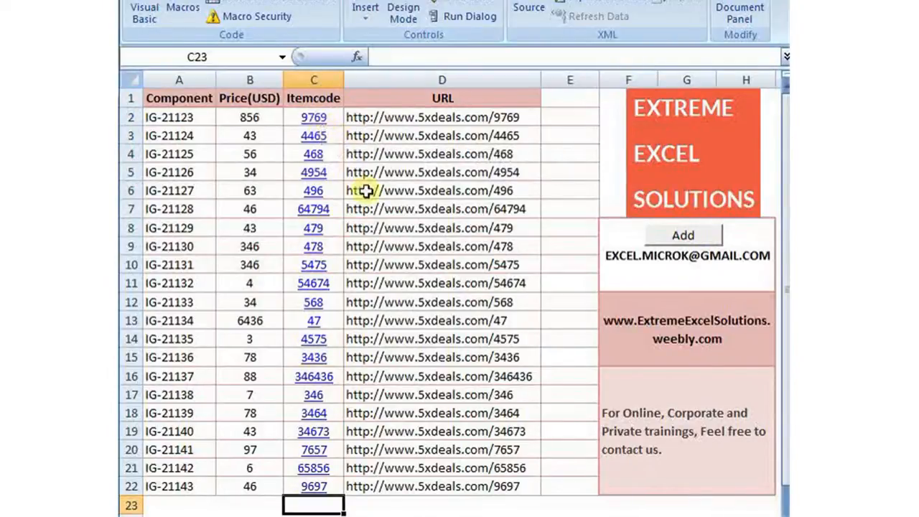
{"action": "mouse_move", "coordinate": [330, 122]}
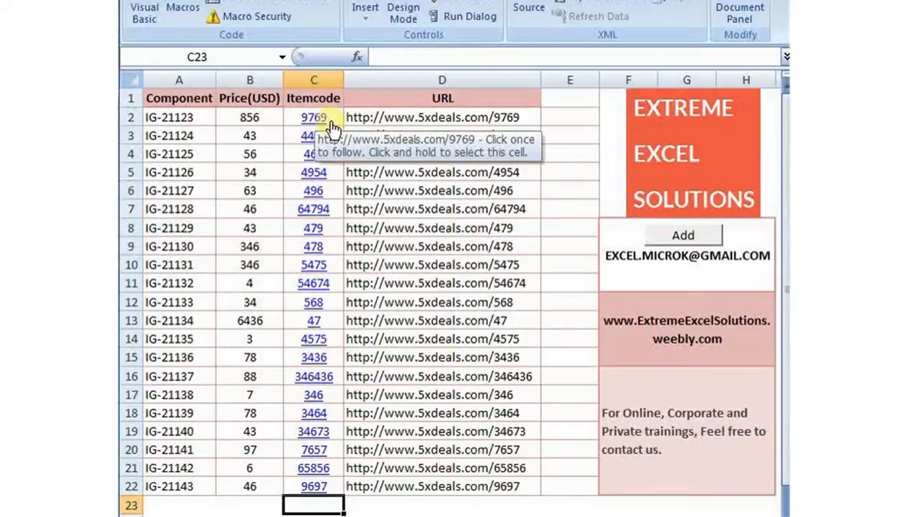
{"action": "mouse_move", "coordinate": [564, 136]}
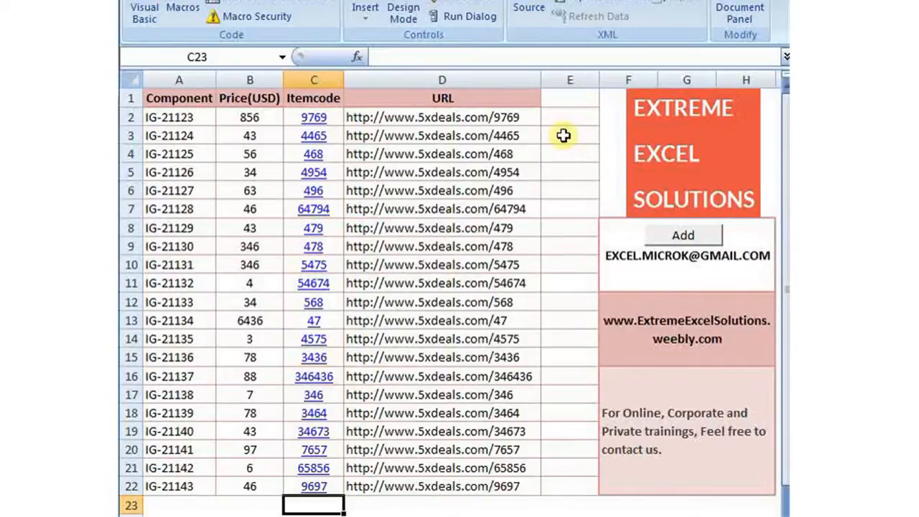
{"action": "mouse_move", "coordinate": [495, 224]}
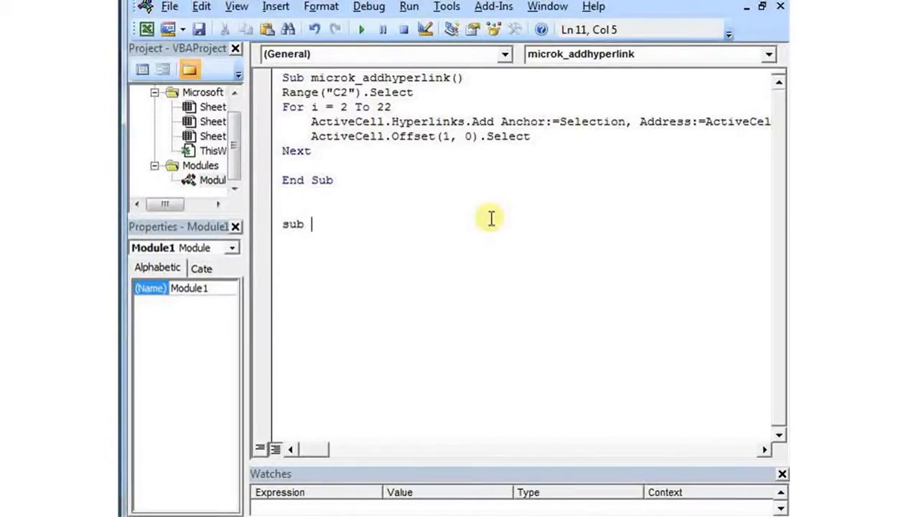
- Write Sub microk_remove() that deletes the hyperlinks in Range("C2:C22")
{"action": "type", "text": "microk"}
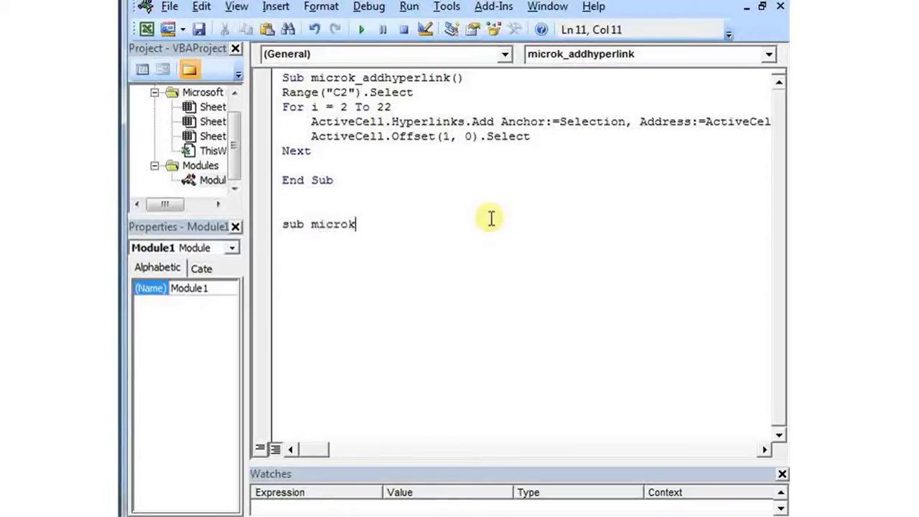
{"action": "type", "text": "_remove()"}
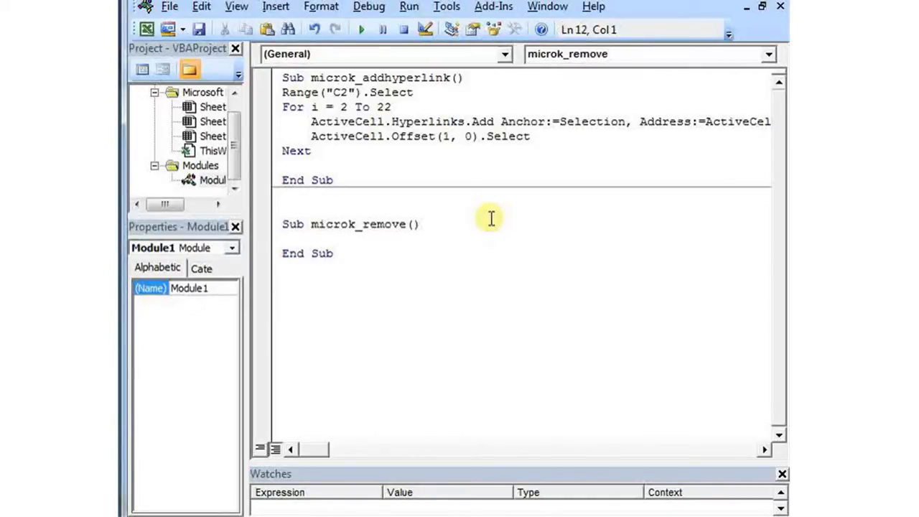
{"action": "type", "text": "Range ("}
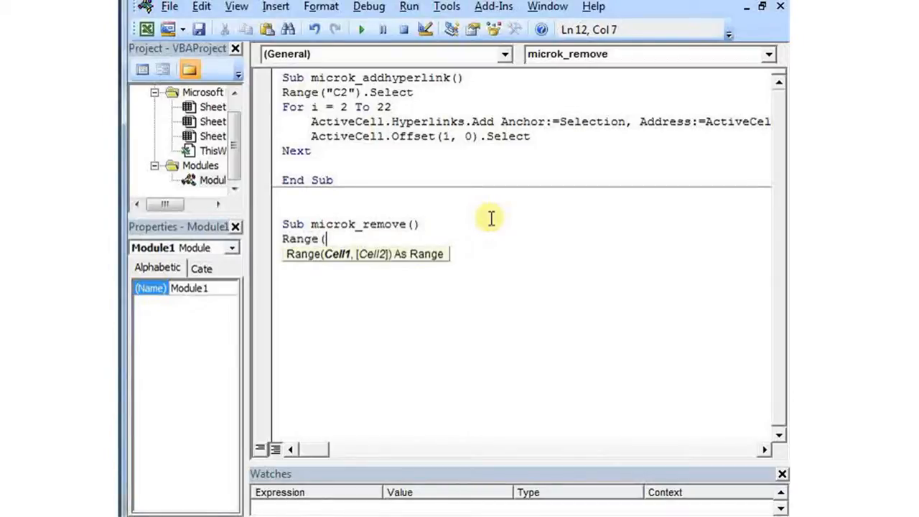
{"action": "type", "text": "\"C2"}
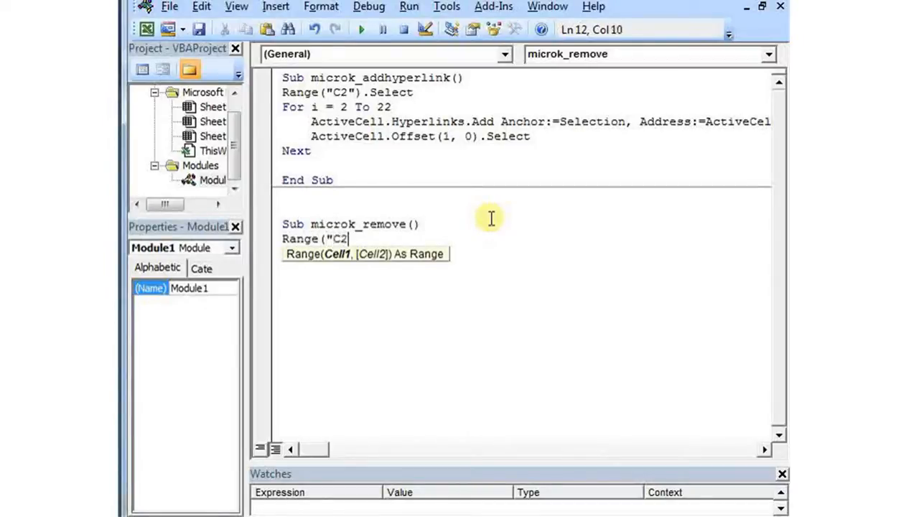
{"action": "type", "text": ":C22\")."}
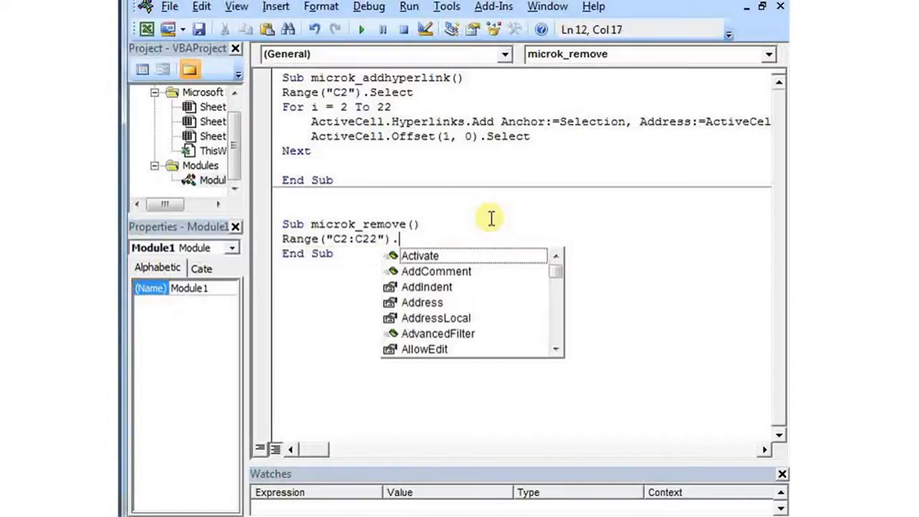
{"action": "type", "text": "Hyperlinks.Delete"}
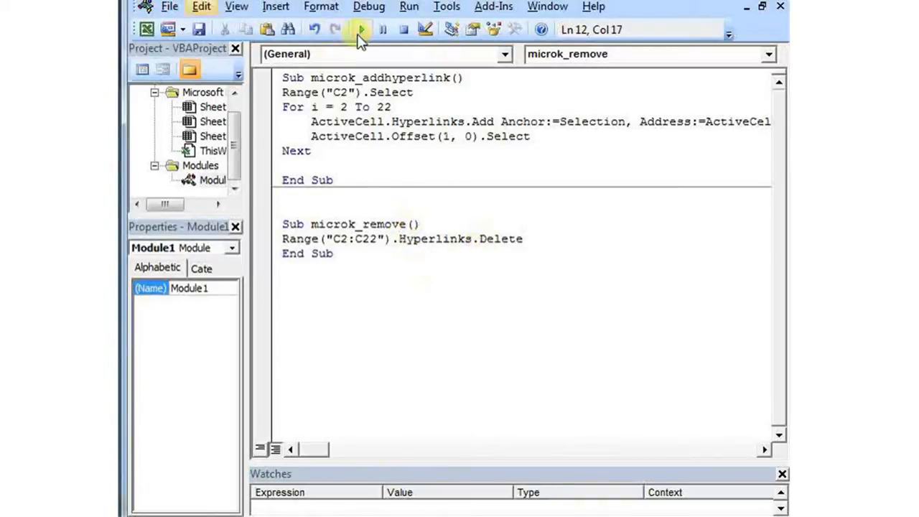
- Run microk_remove to strip the C2:C22 hyperlinks, then return to the add-hyperlink code
{"action": "left_click", "coordinate": [359, 29]}
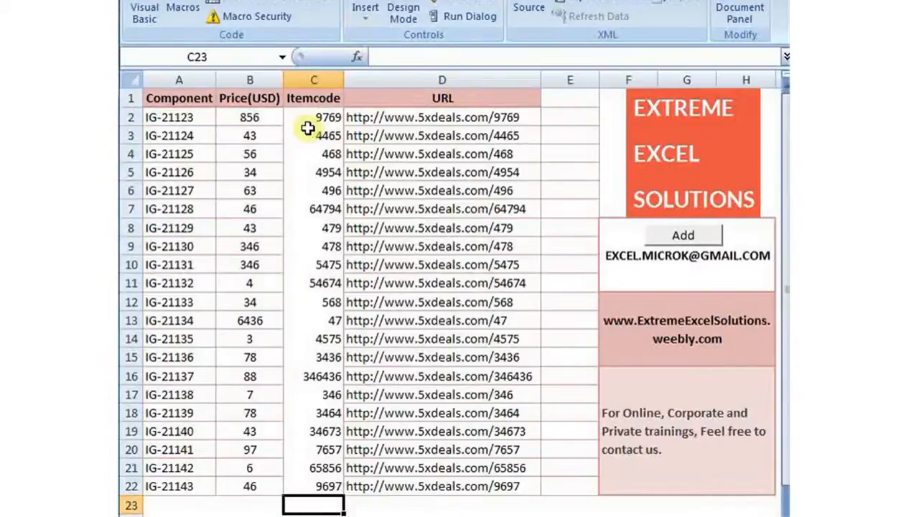
{"action": "mouse_move", "coordinate": [320, 428]}
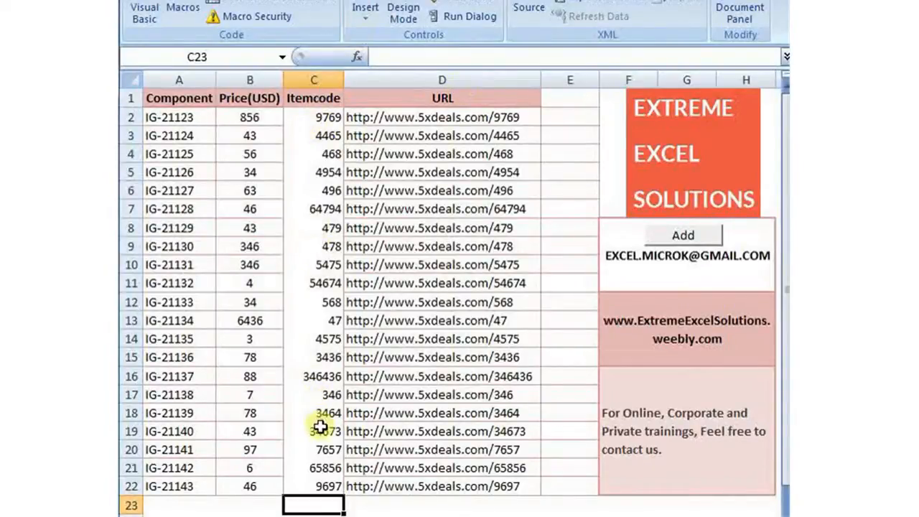
{"action": "mouse_move", "coordinate": [652, 287]}
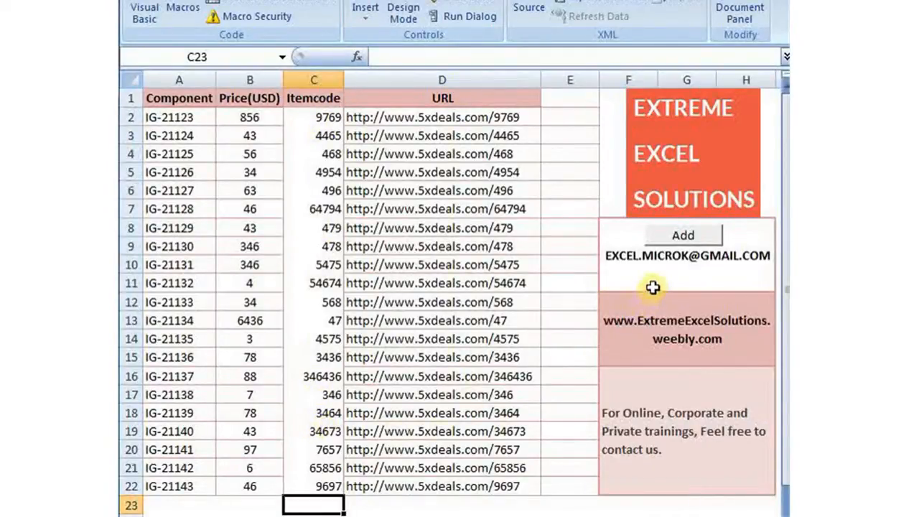
{"action": "left_click", "coordinate": [683, 236]}
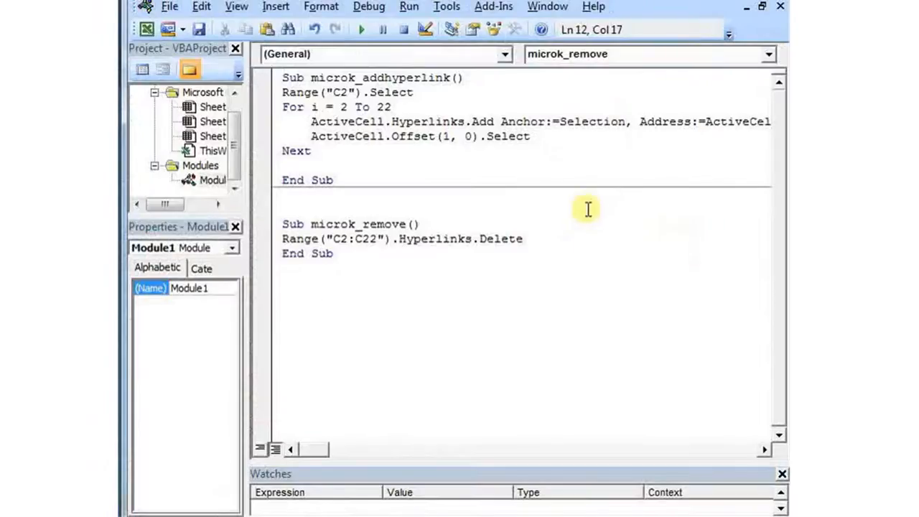
{"action": "left_click", "coordinate": [387, 106]}
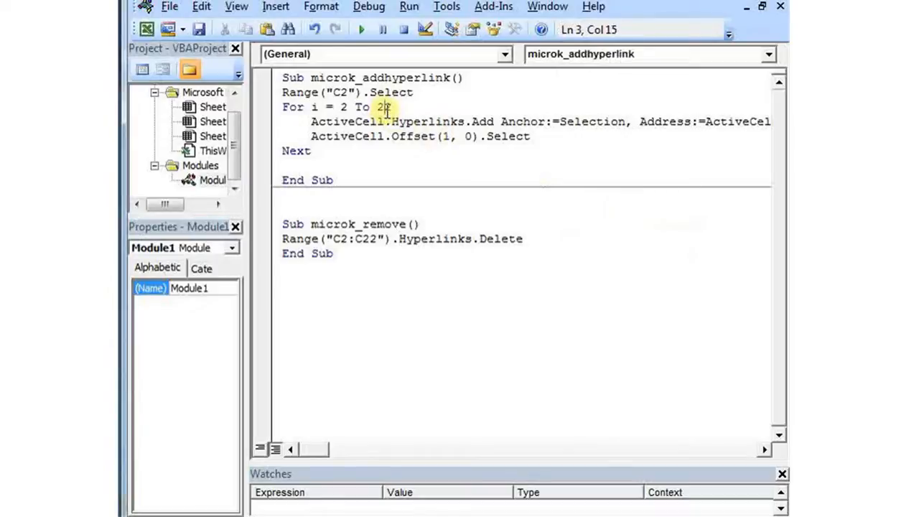